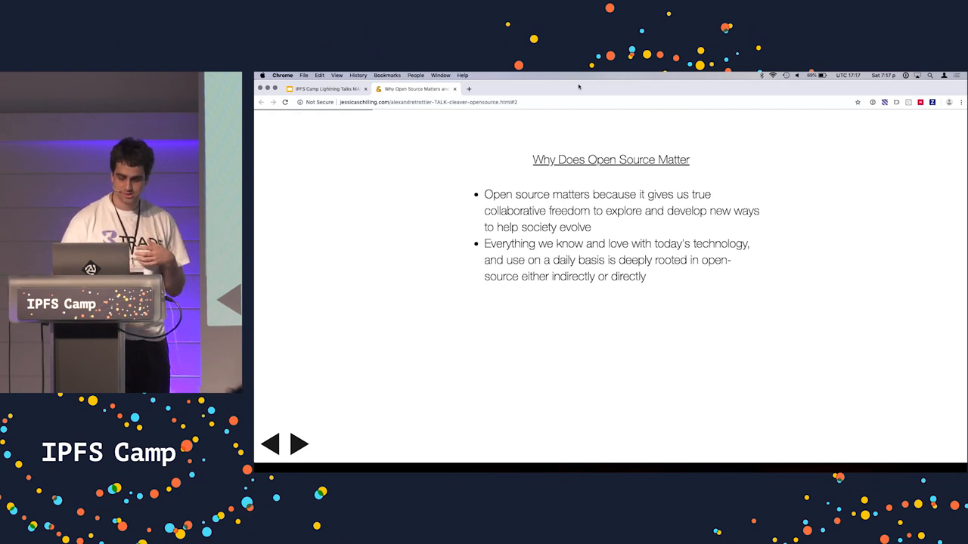
{"action": "left_click", "coordinate": [300, 444]}
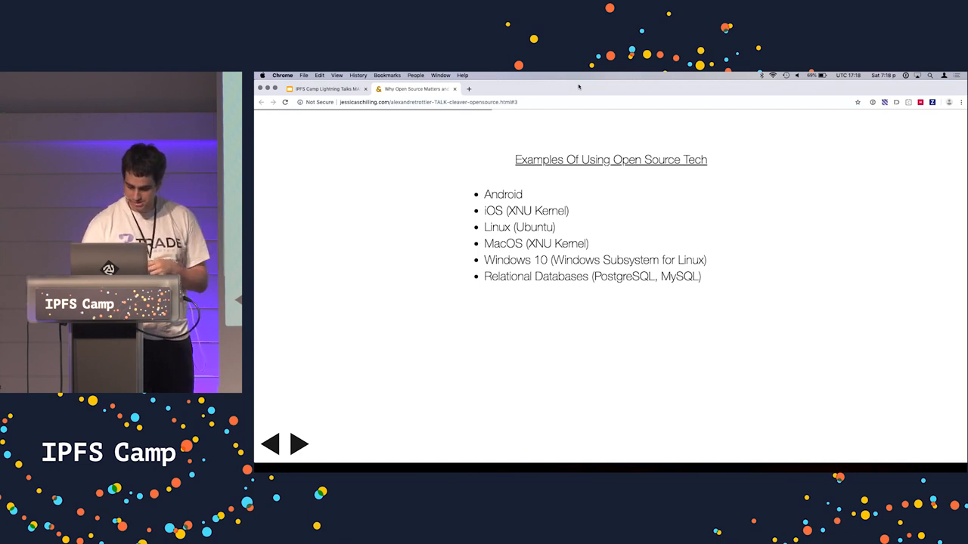
{"action": "left_click", "coordinate": [299, 444]}
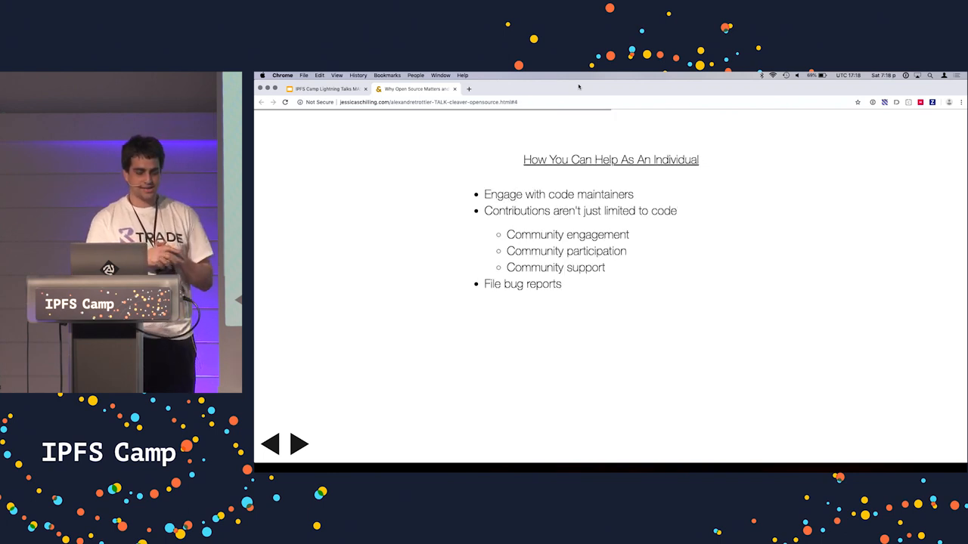